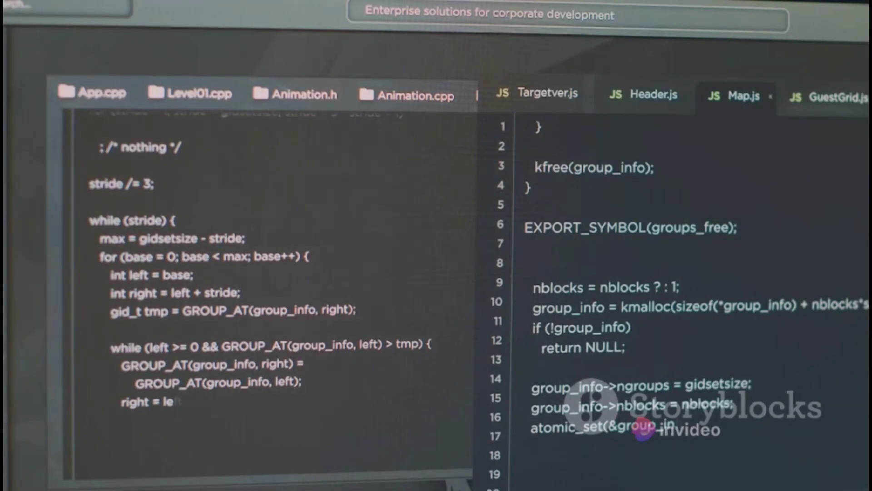
{"action": "scroll", "scroll_direction": "down", "scroll_amount": 3}
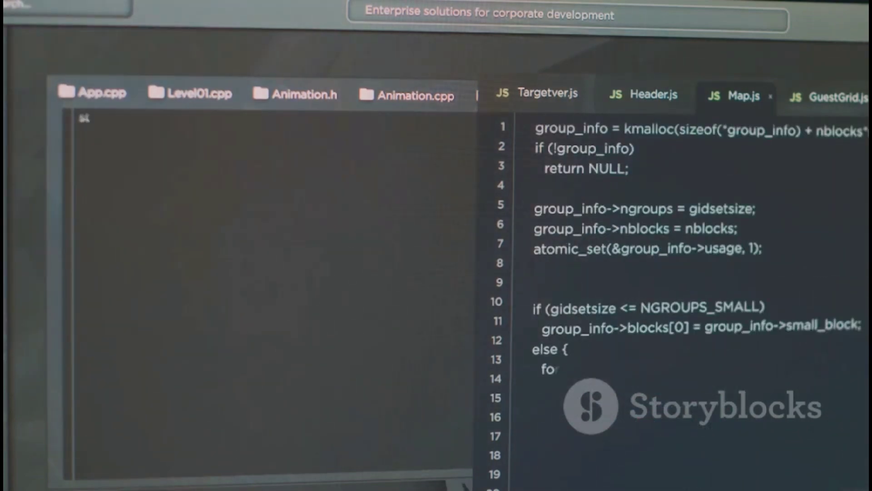